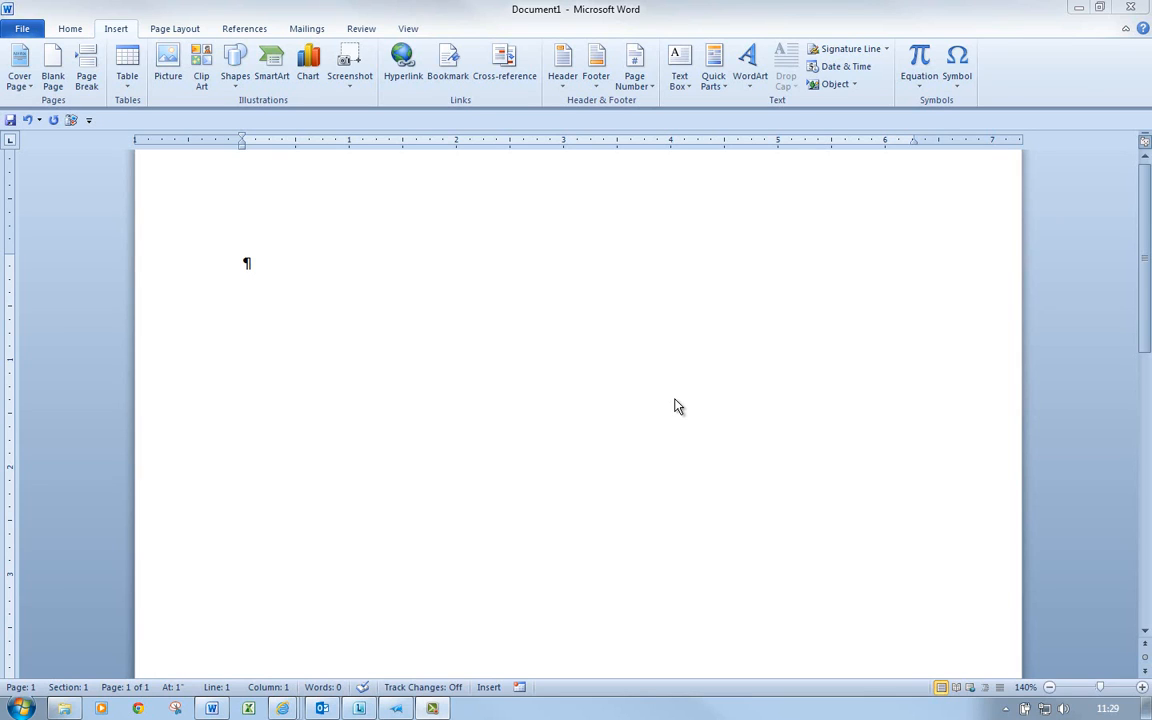
mouse_move(662, 304)
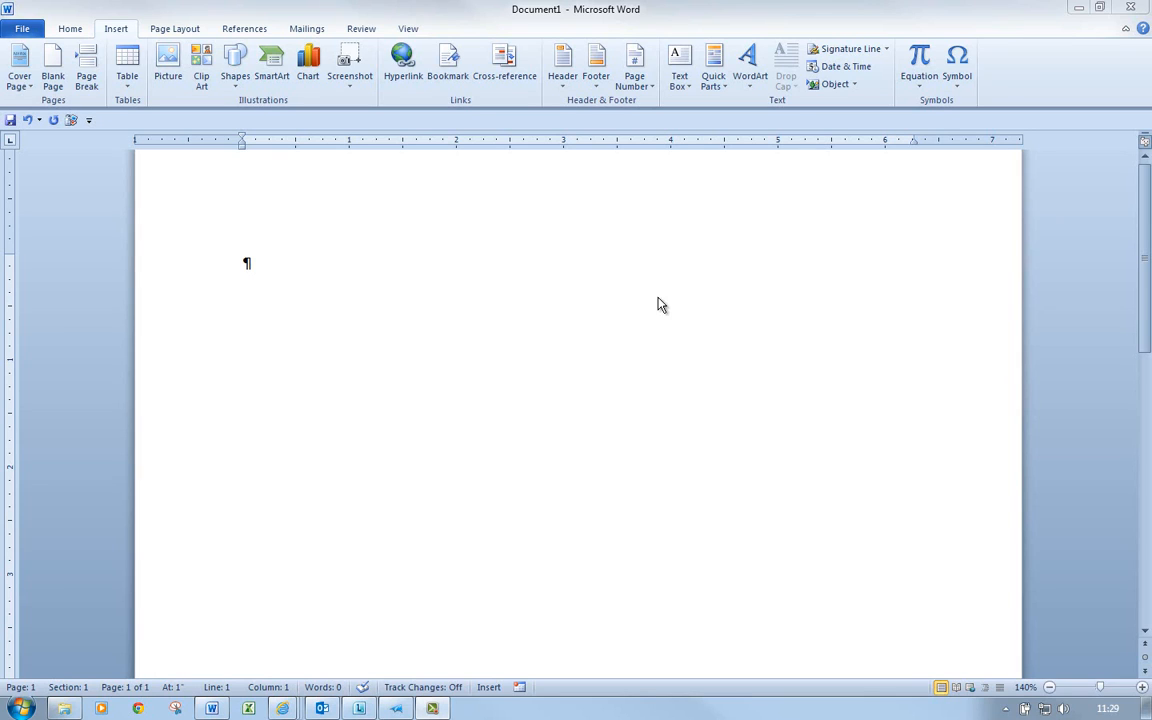
mouse_move(268, 268)
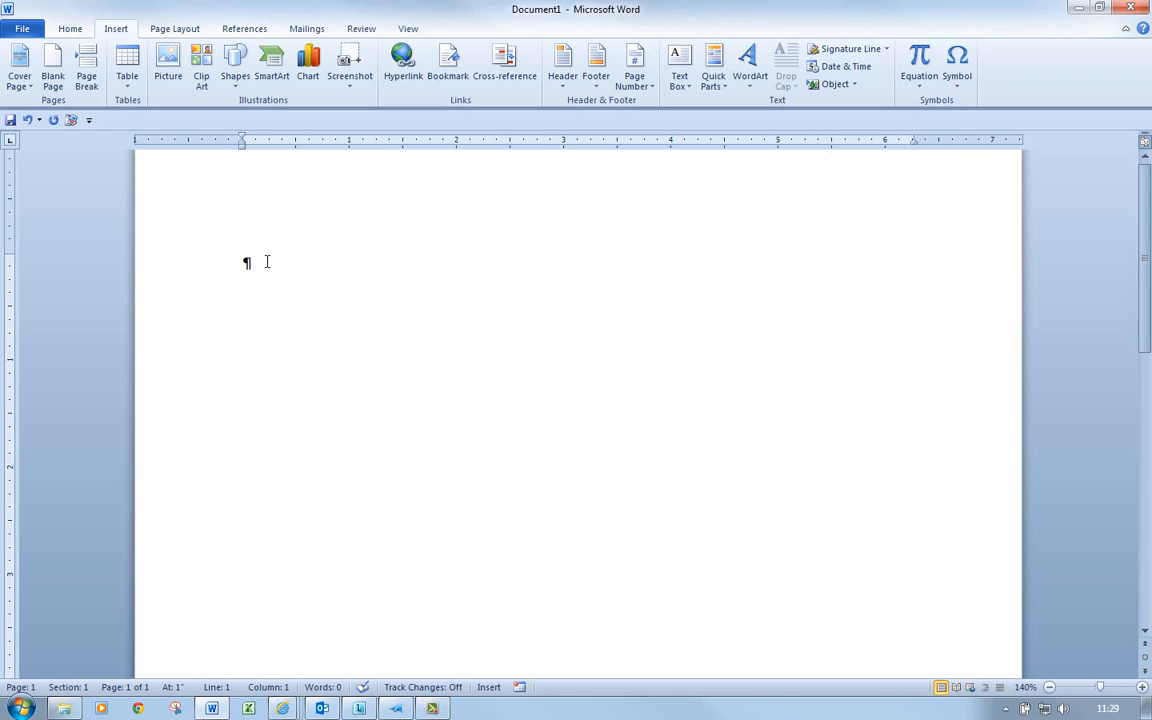
Enter the formula =rand(5,1) on the document's first line
text(=)
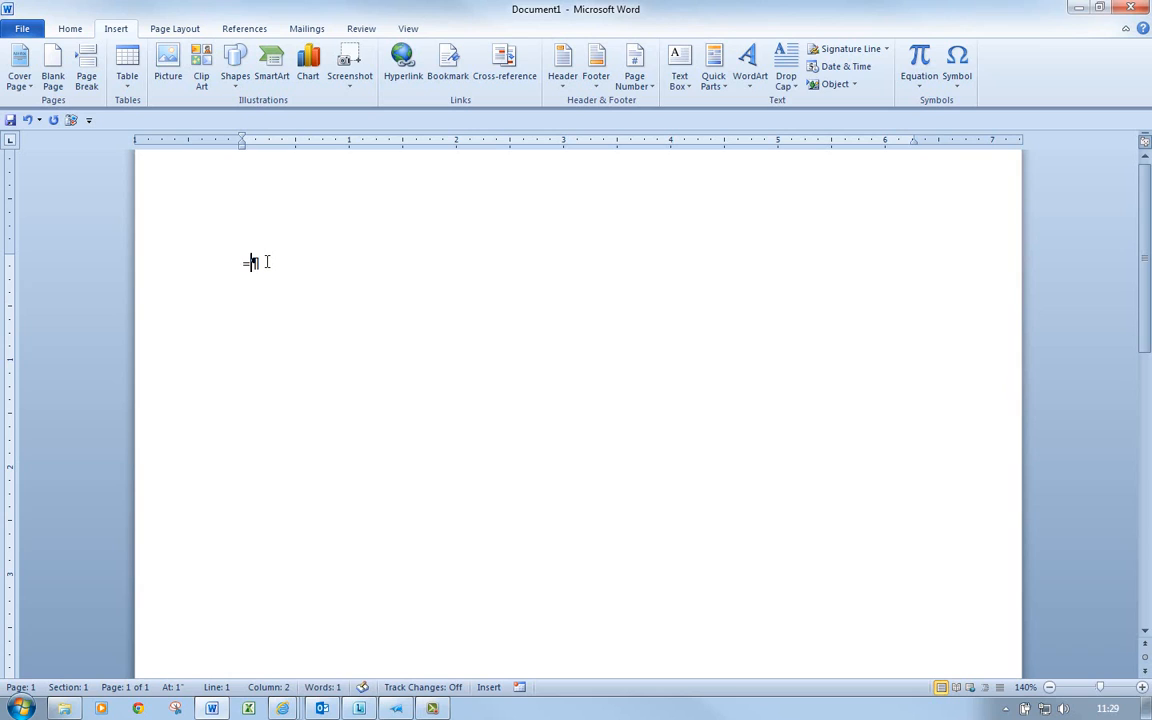
text(rand)
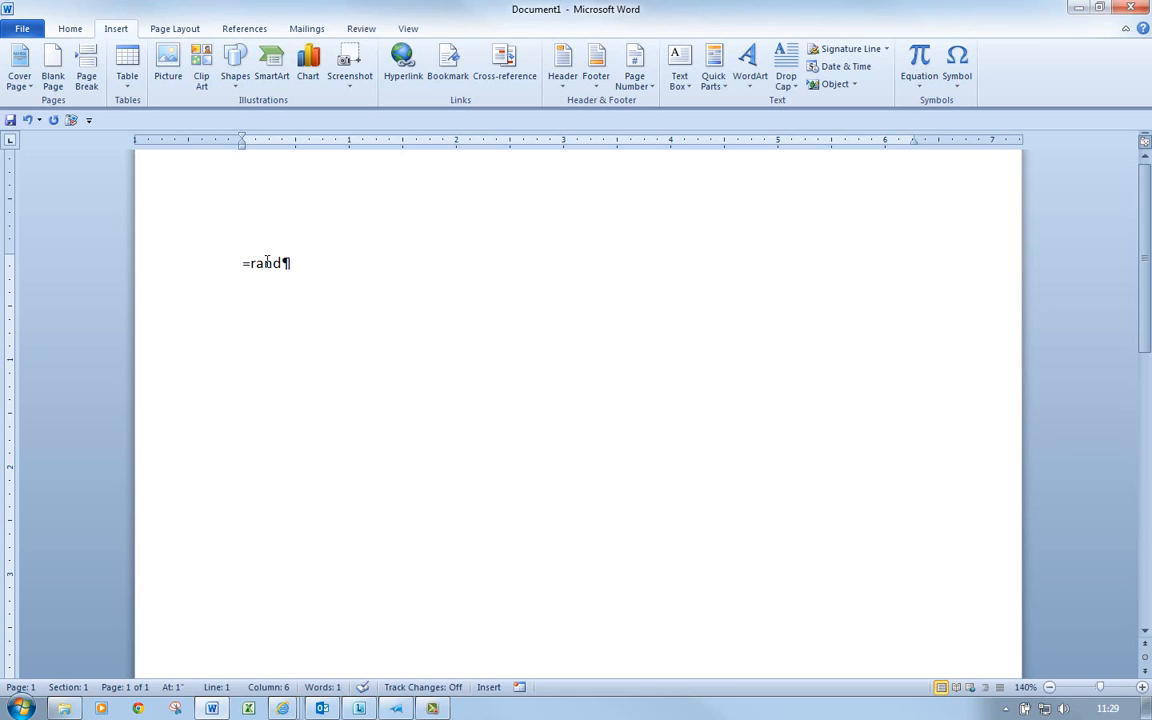
text(()
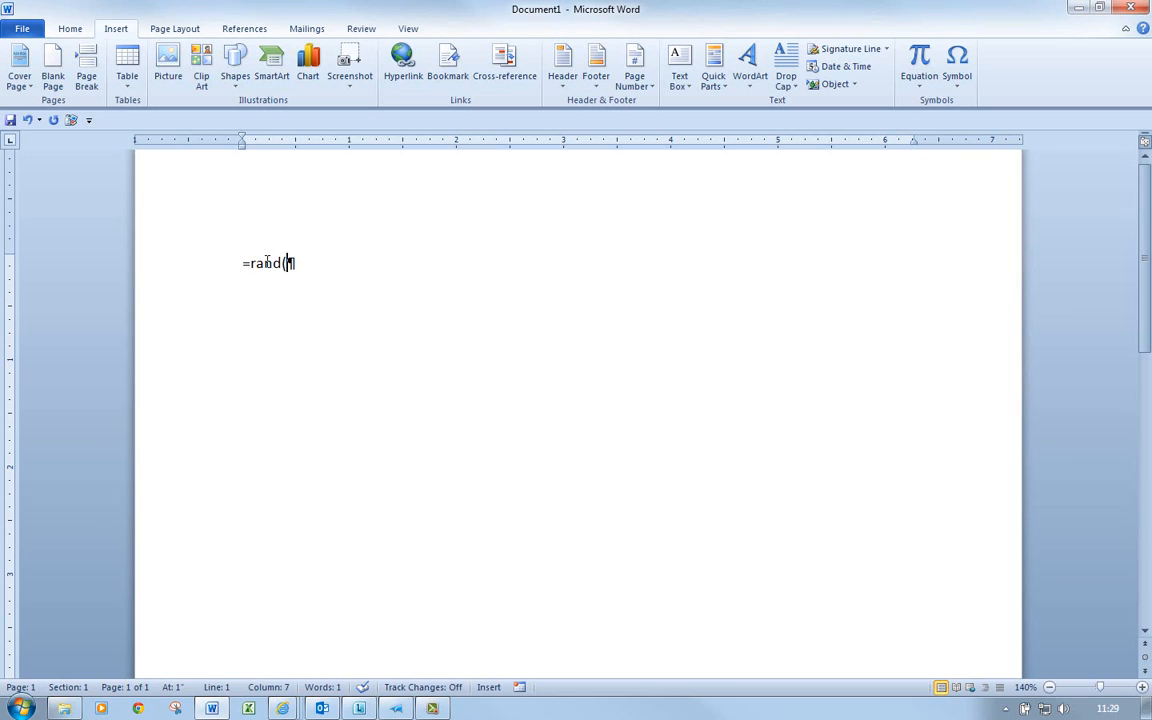
text(5)
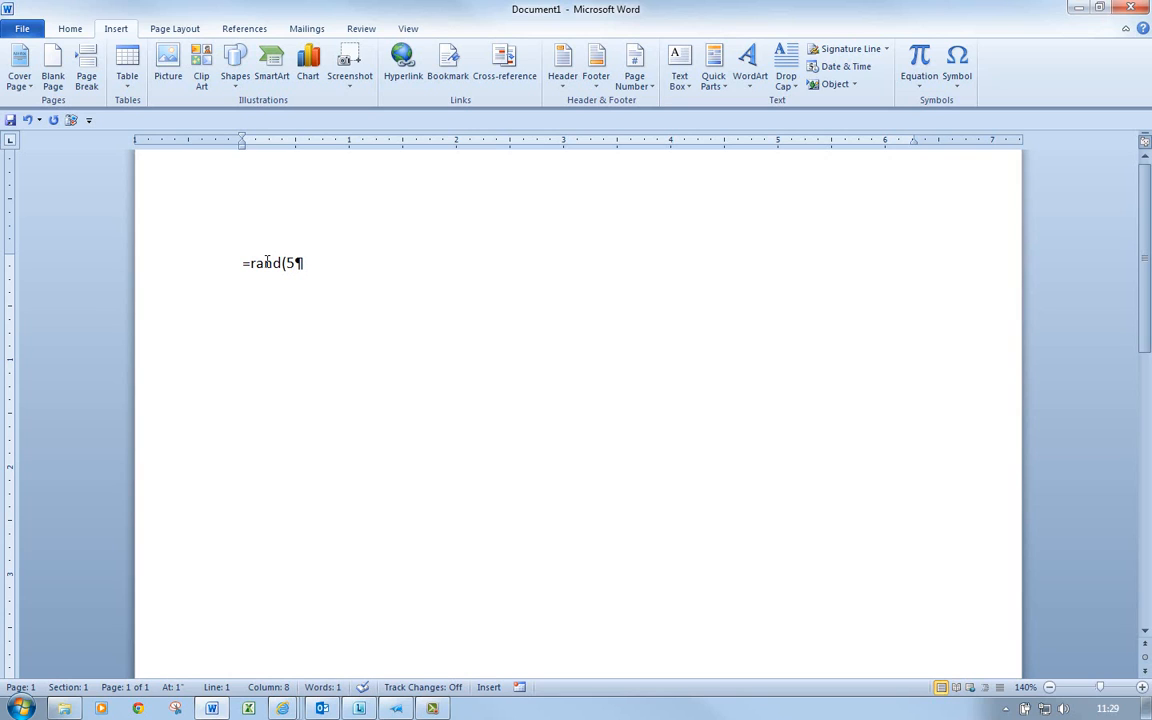
text(,1)
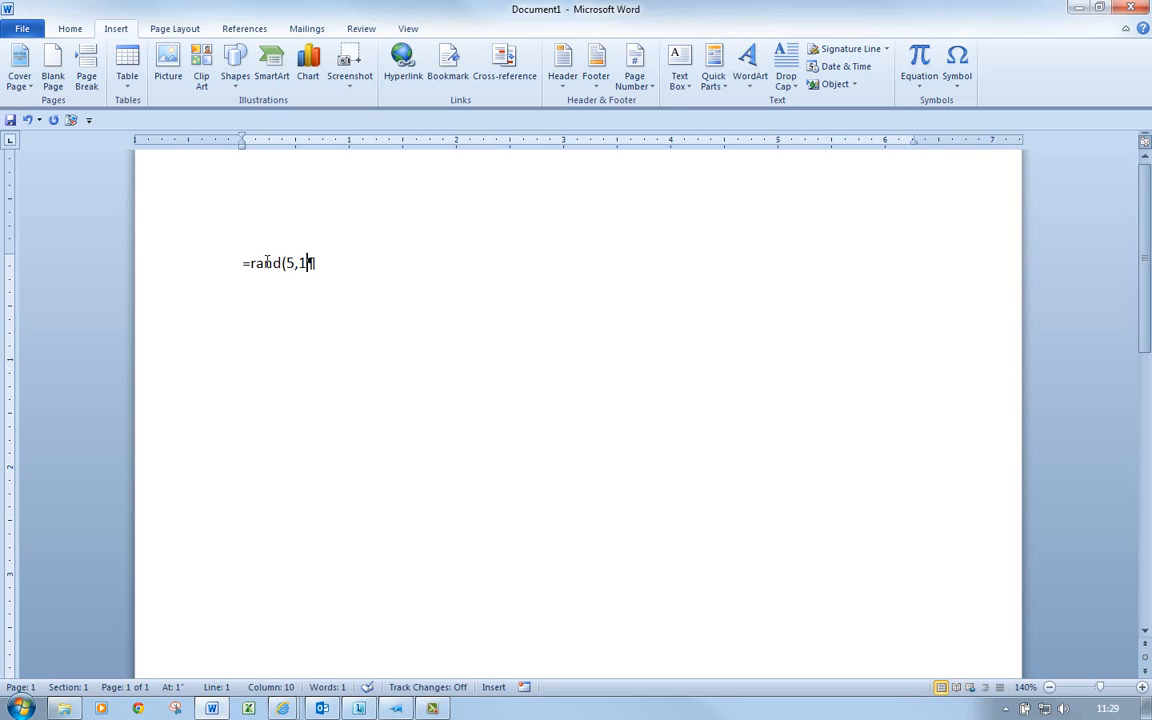
text())
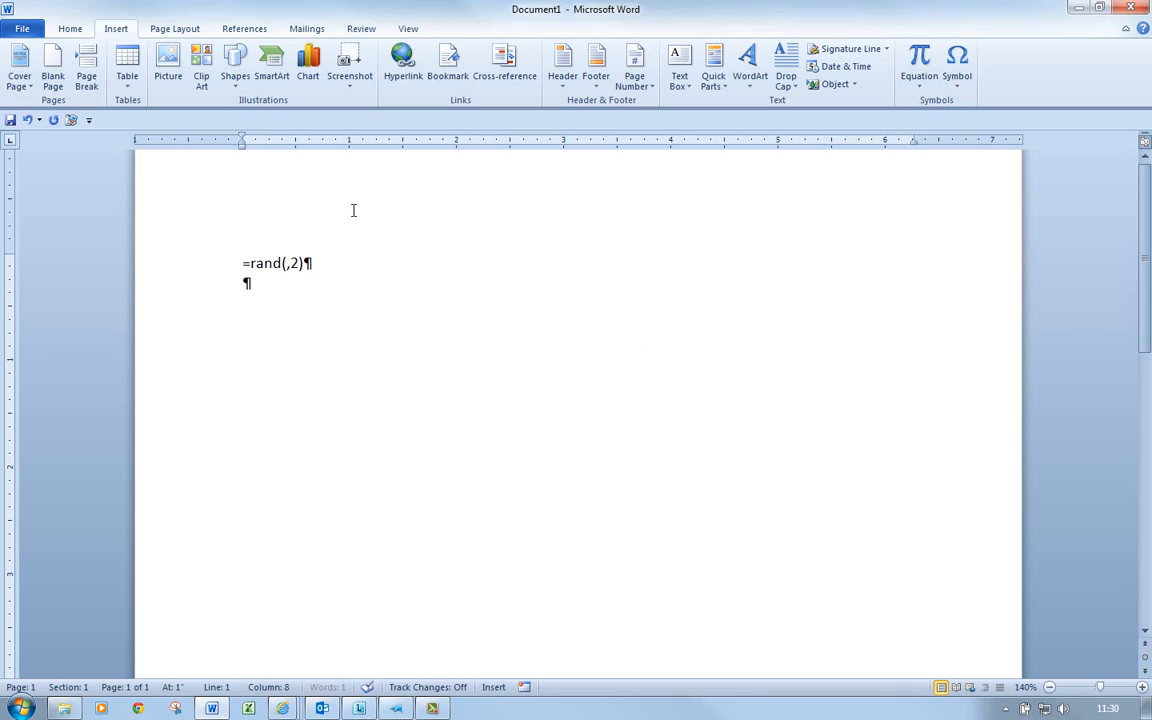
Change the formula's paragraph count to 3 and generate the sample text
text(3)
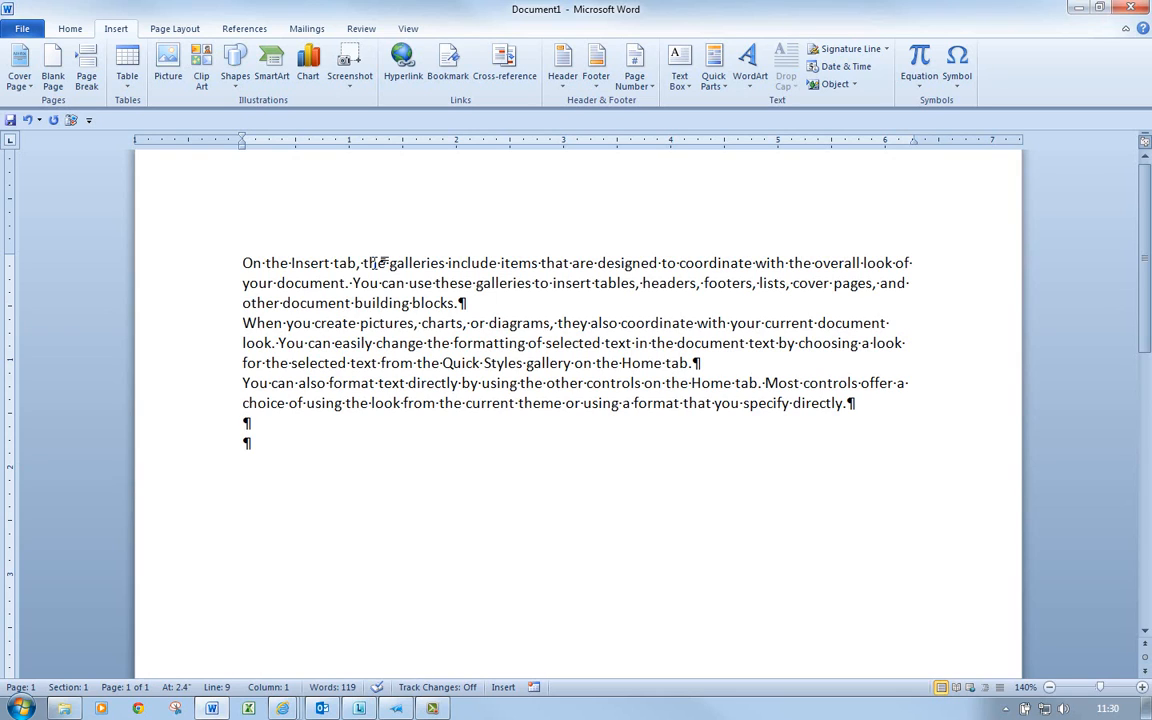
Enter the formula =rand(5,5) on the blank line below the paragraphs
text(=)
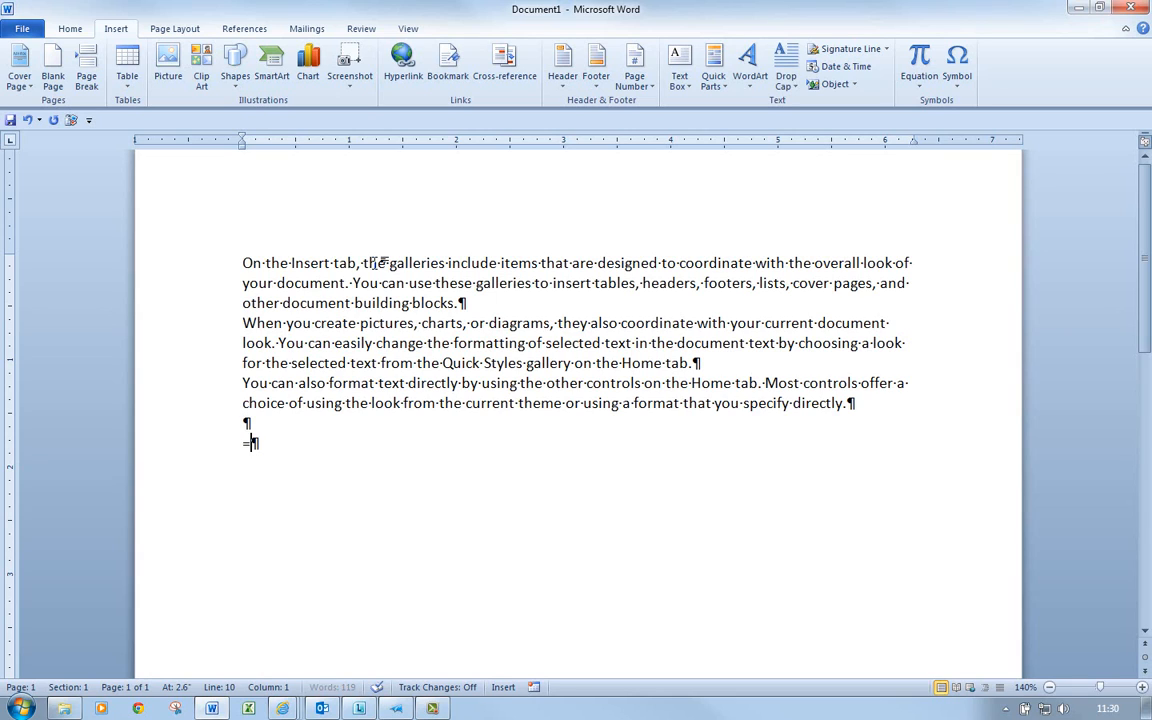
text(ran)
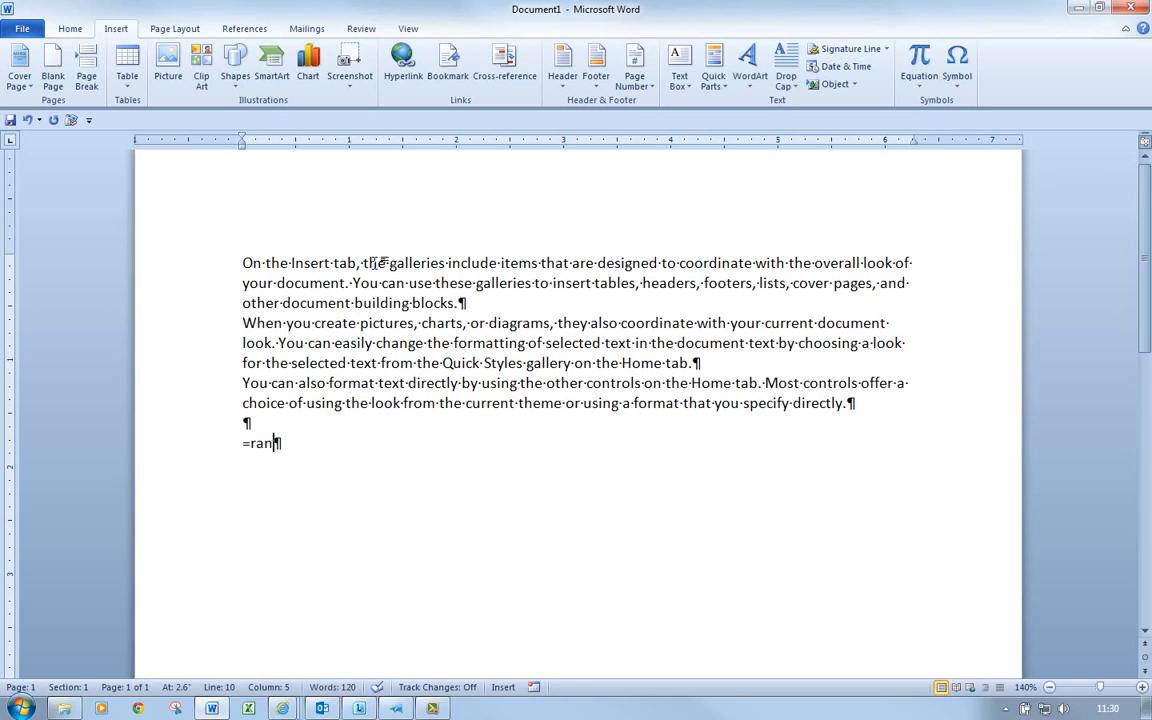
text(d()
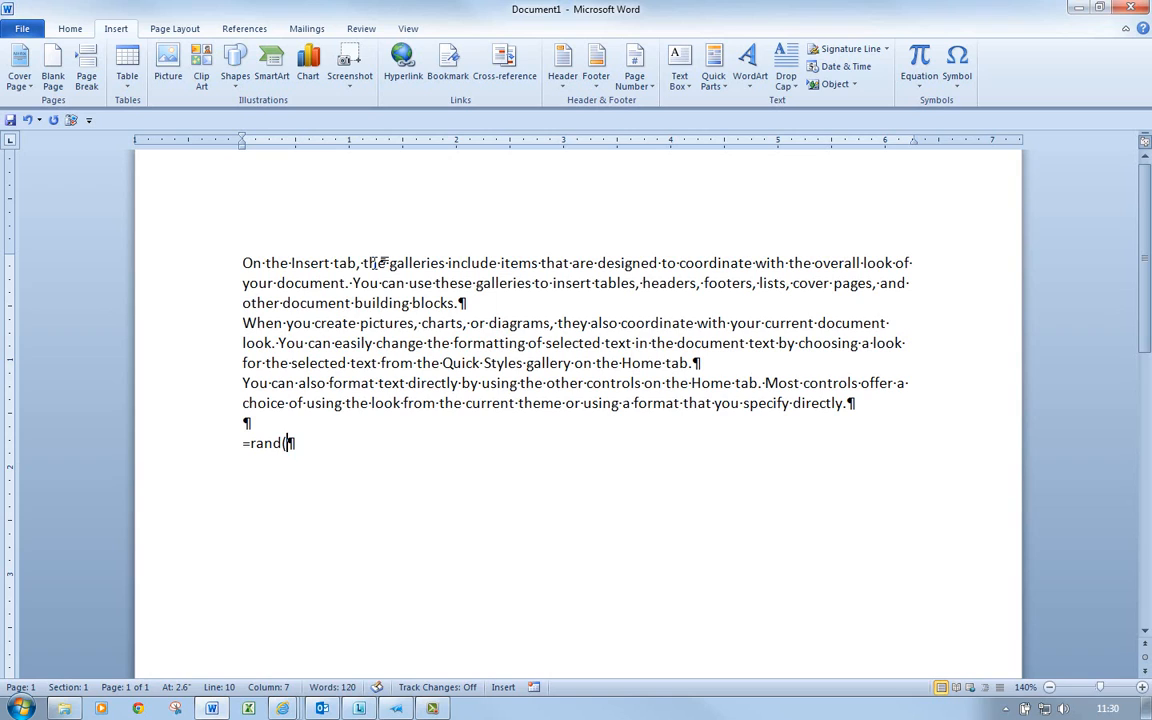
text(5,)
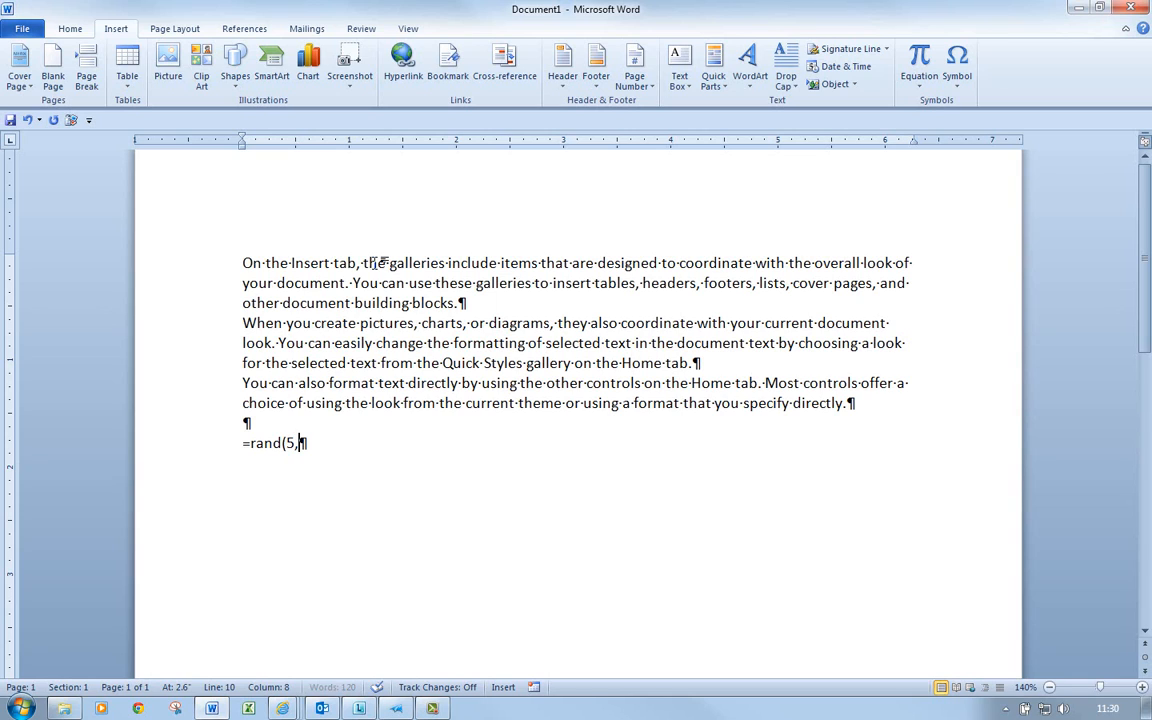
text(5))
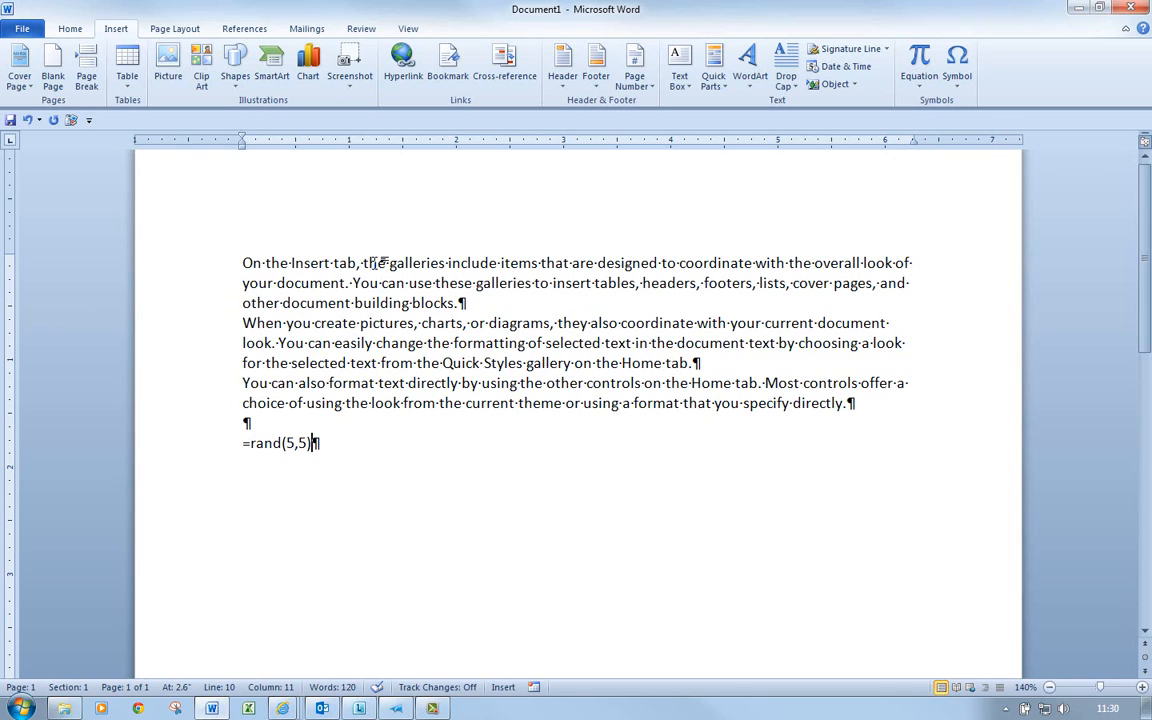
Expand =rand(5,5) into five generated paragraphs and review the filled pages
key(Enter)
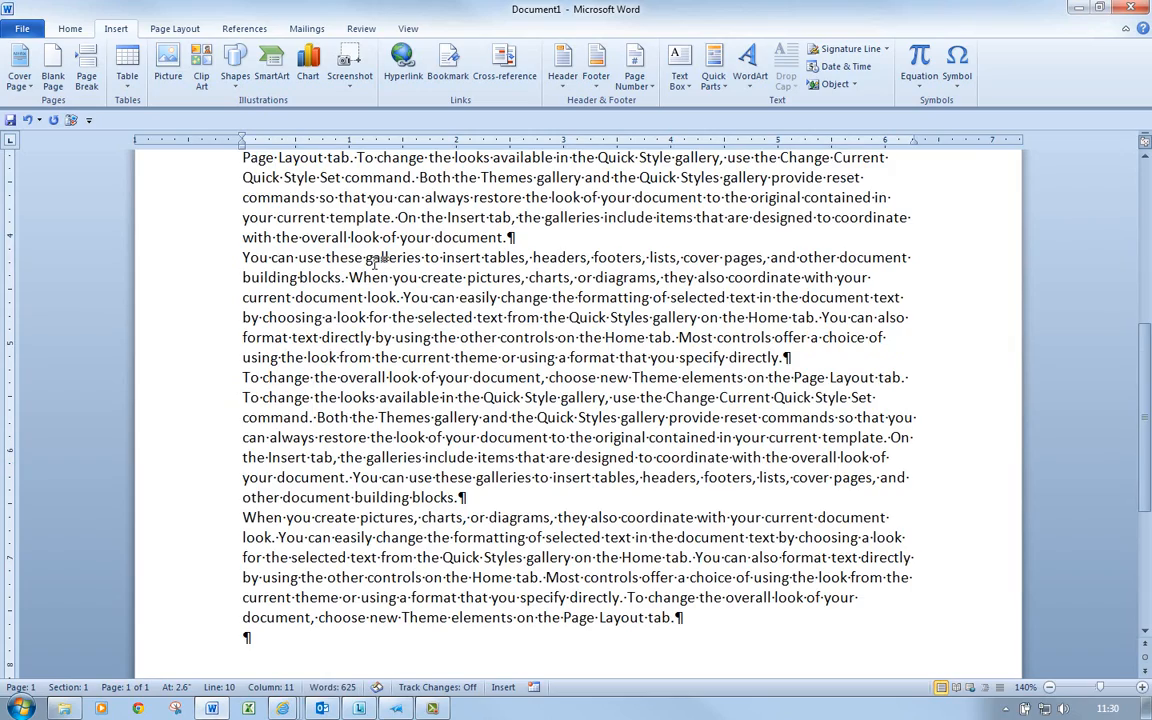
scroll(down, 3)
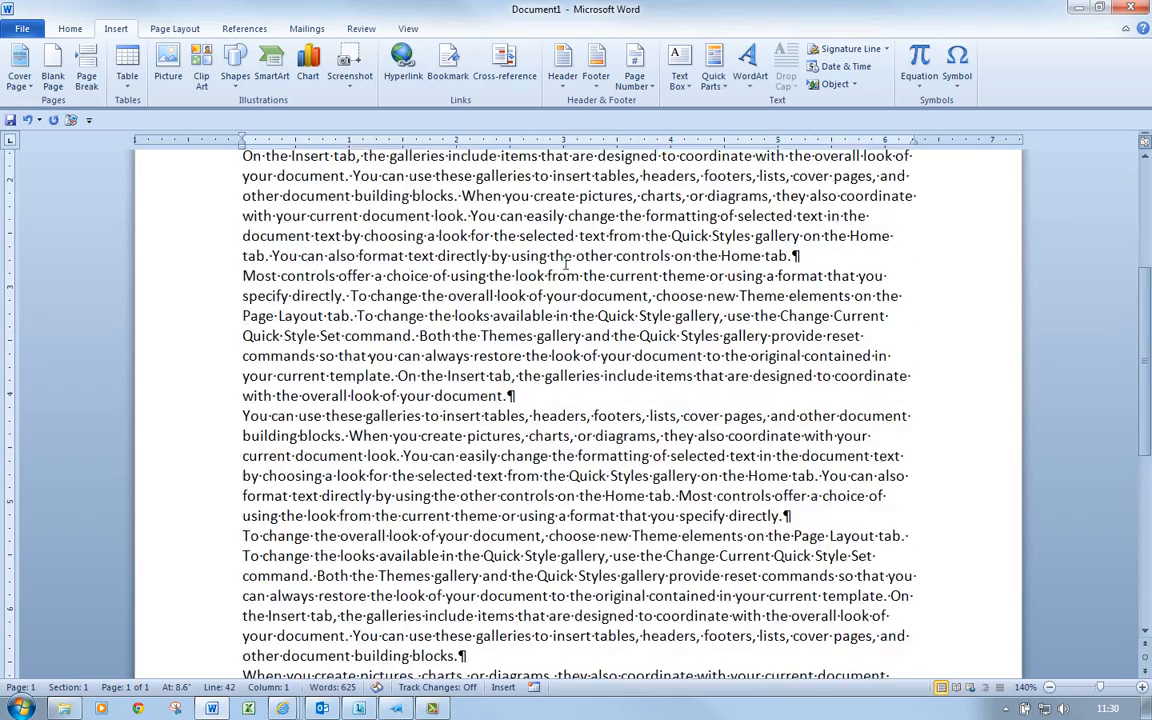